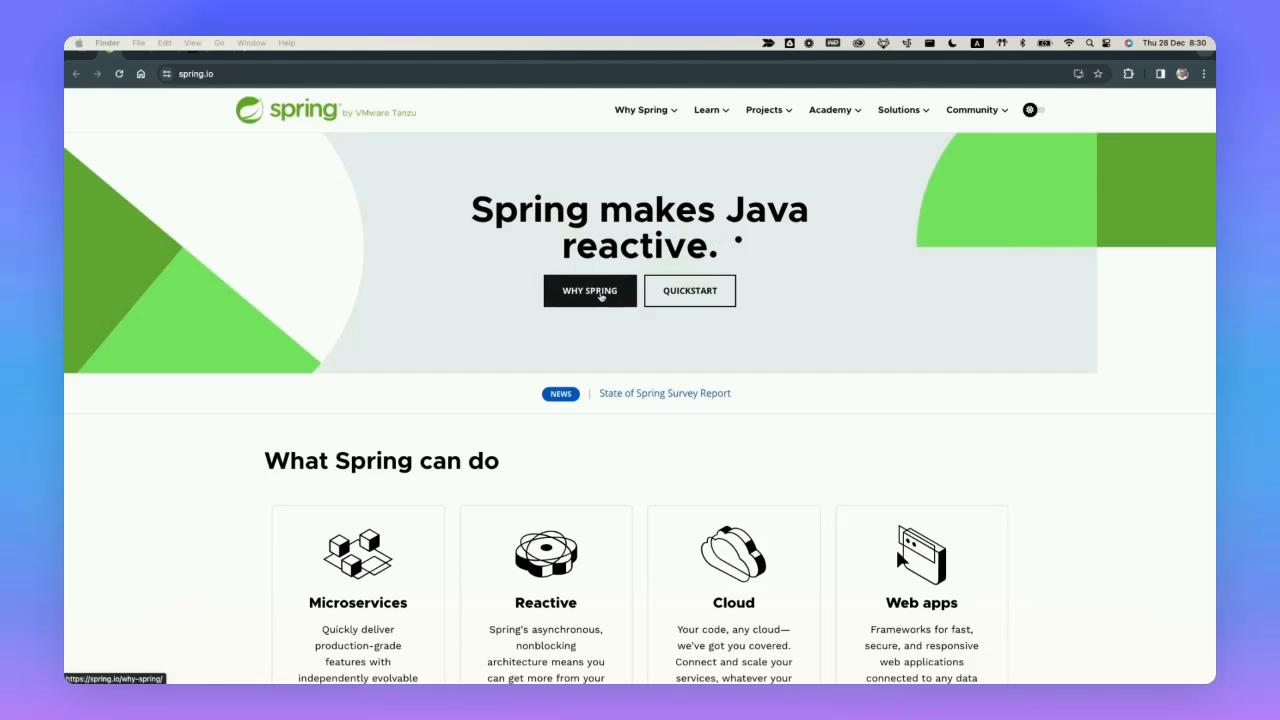
pyautogui.moveTo(955, 364)
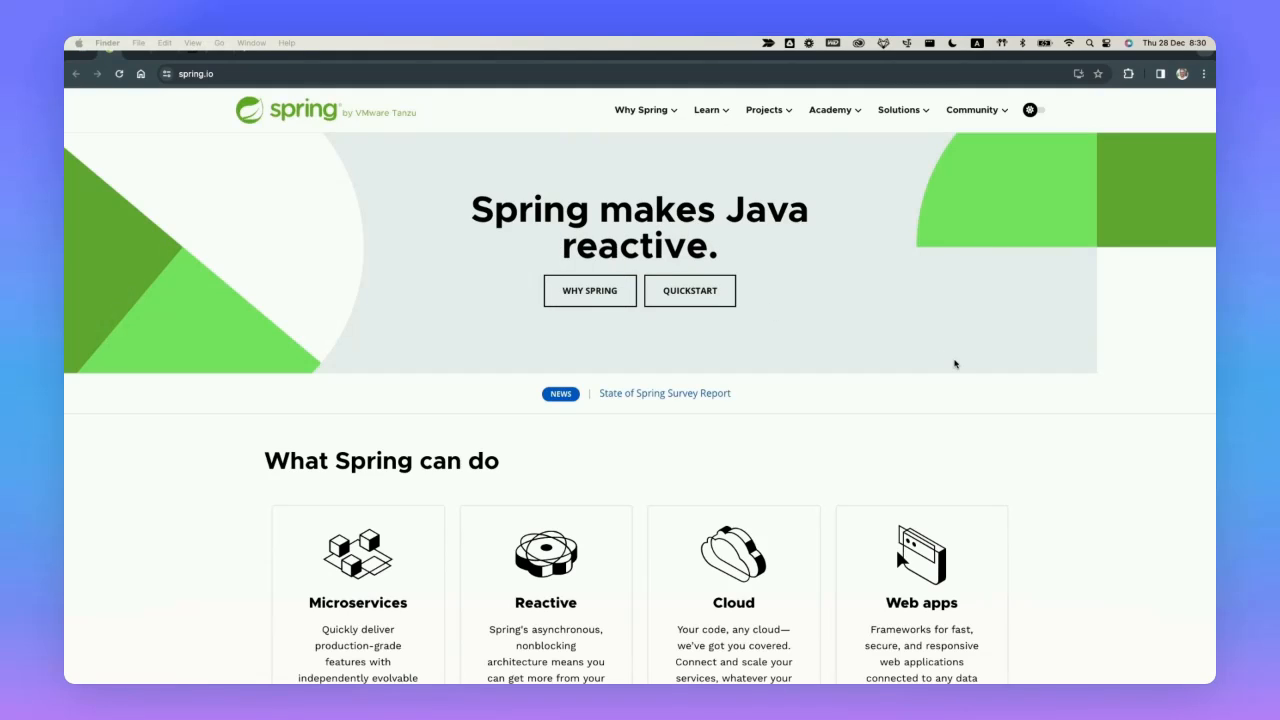
# Step: Dismiss the options menu without generating tests and switch to the VetControllerTests.java tab
pyautogui.scroll(-3)
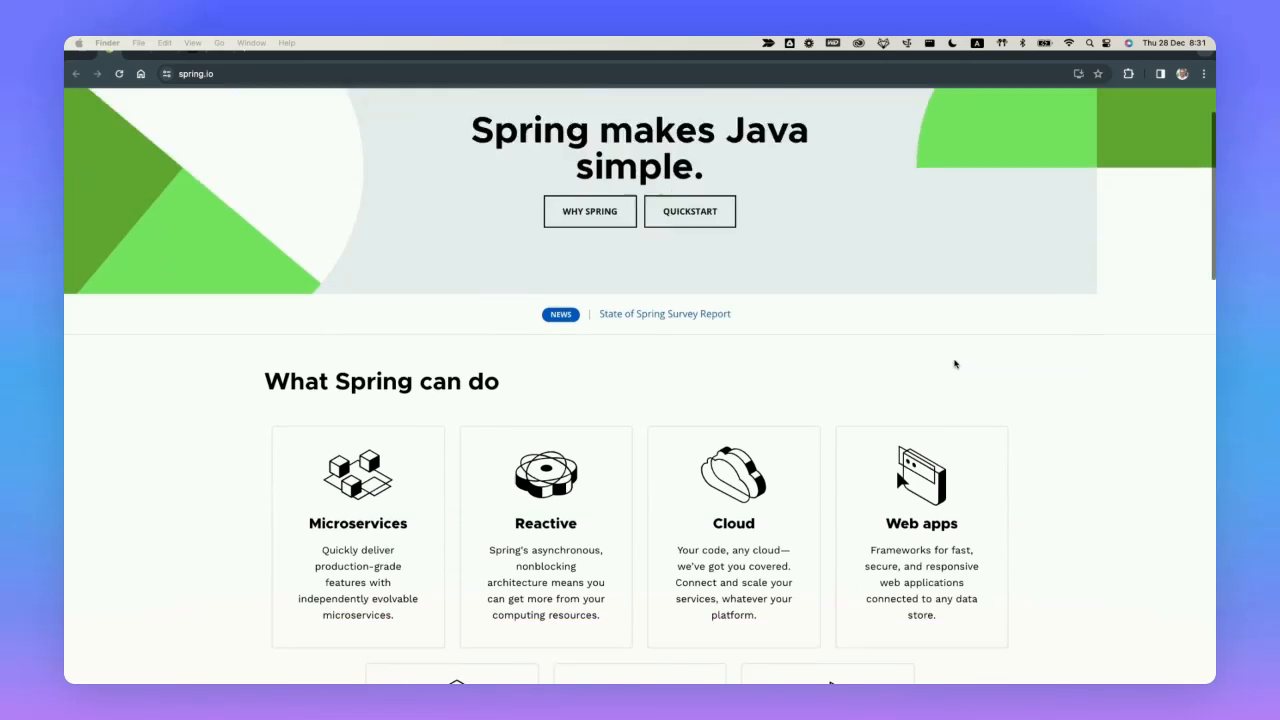
pyautogui.scroll(-3)
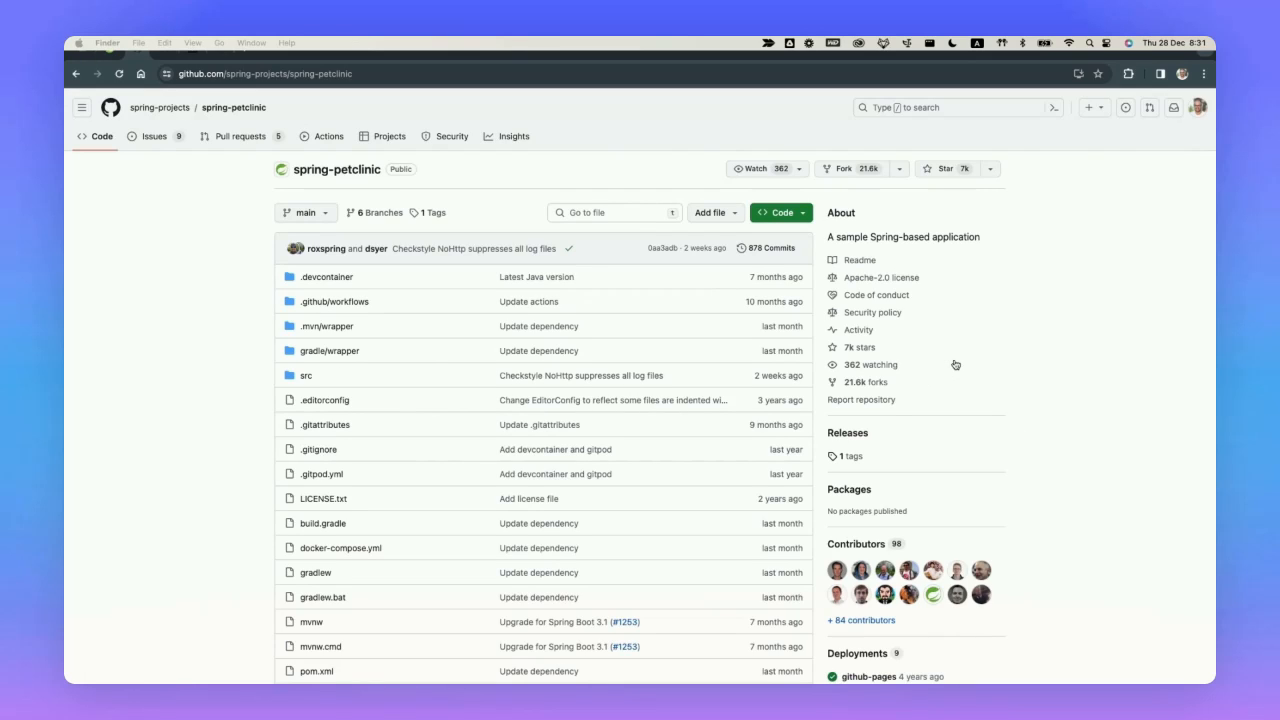
pyautogui.scroll(-3)
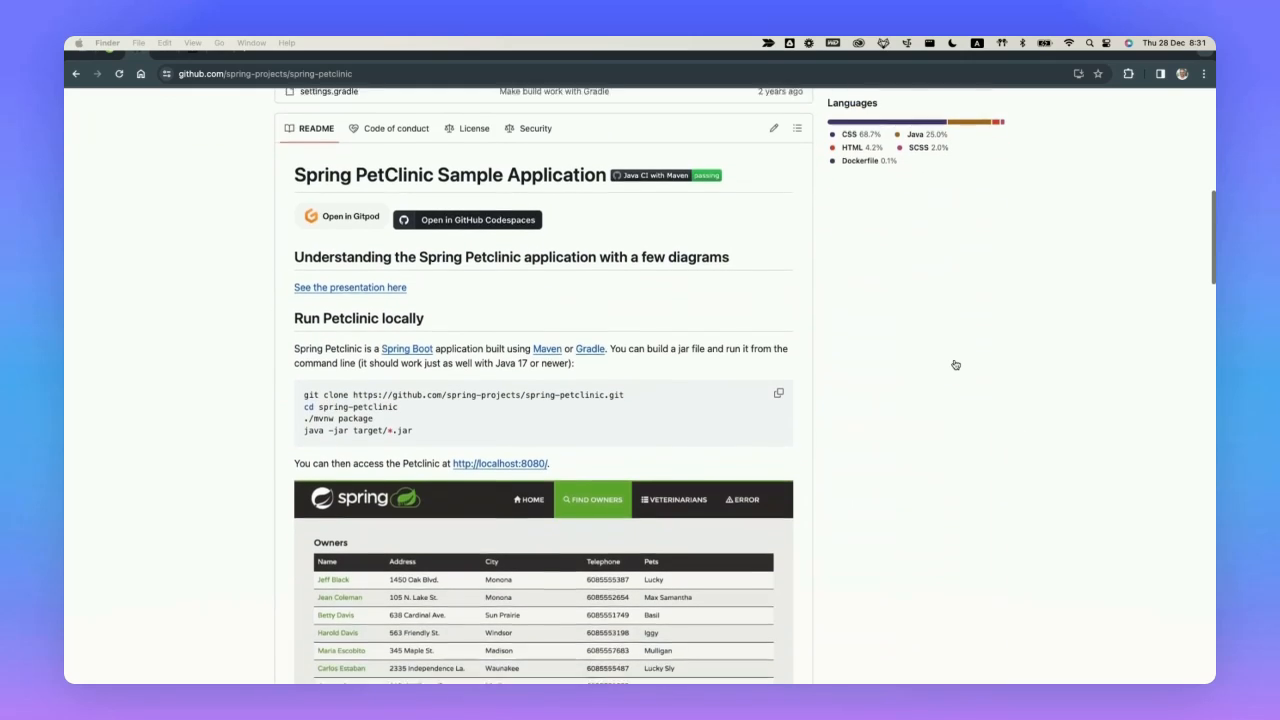
pyautogui.scroll(-3)
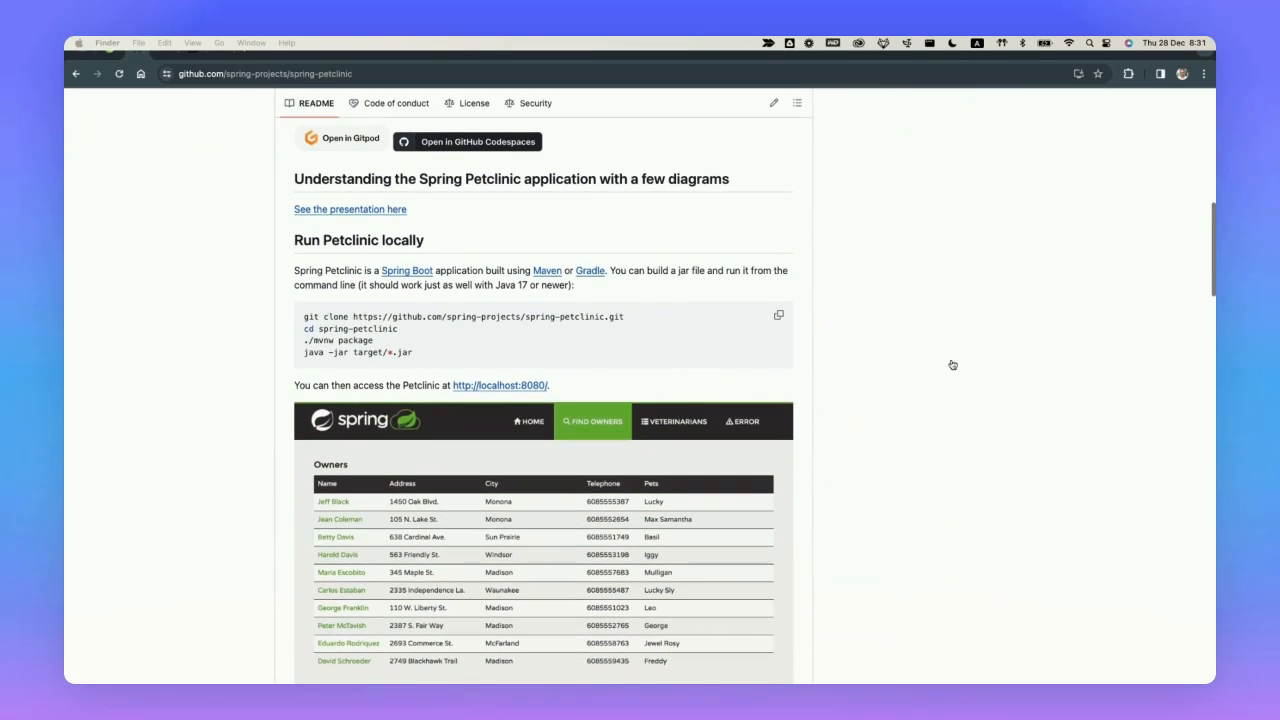
pyautogui.scroll(-3)
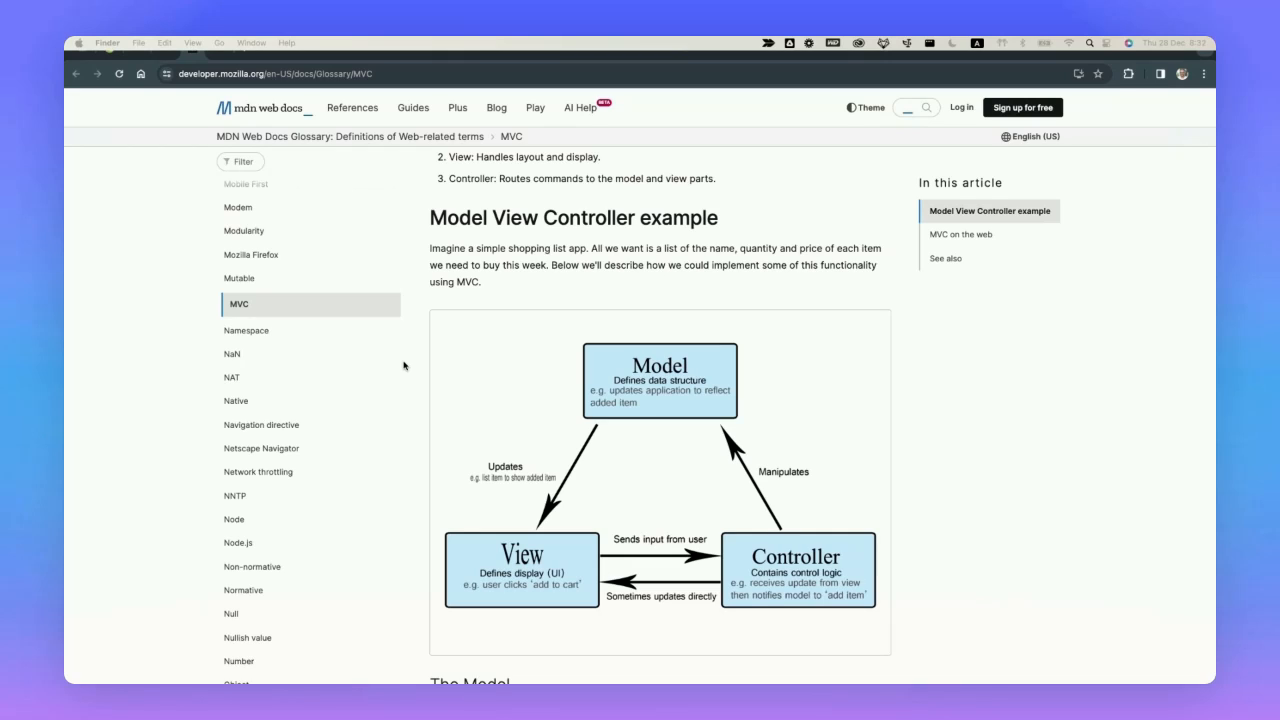
pyautogui.moveTo(506, 434)
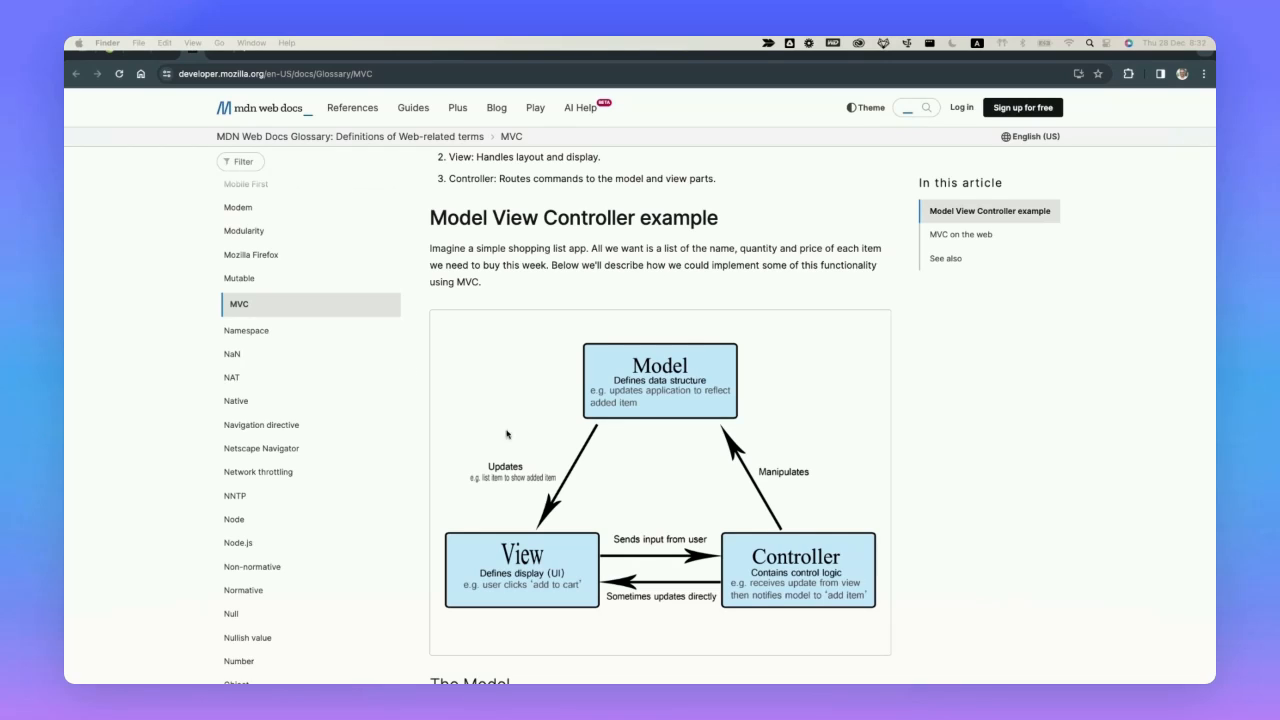
pyautogui.moveTo(786, 582)
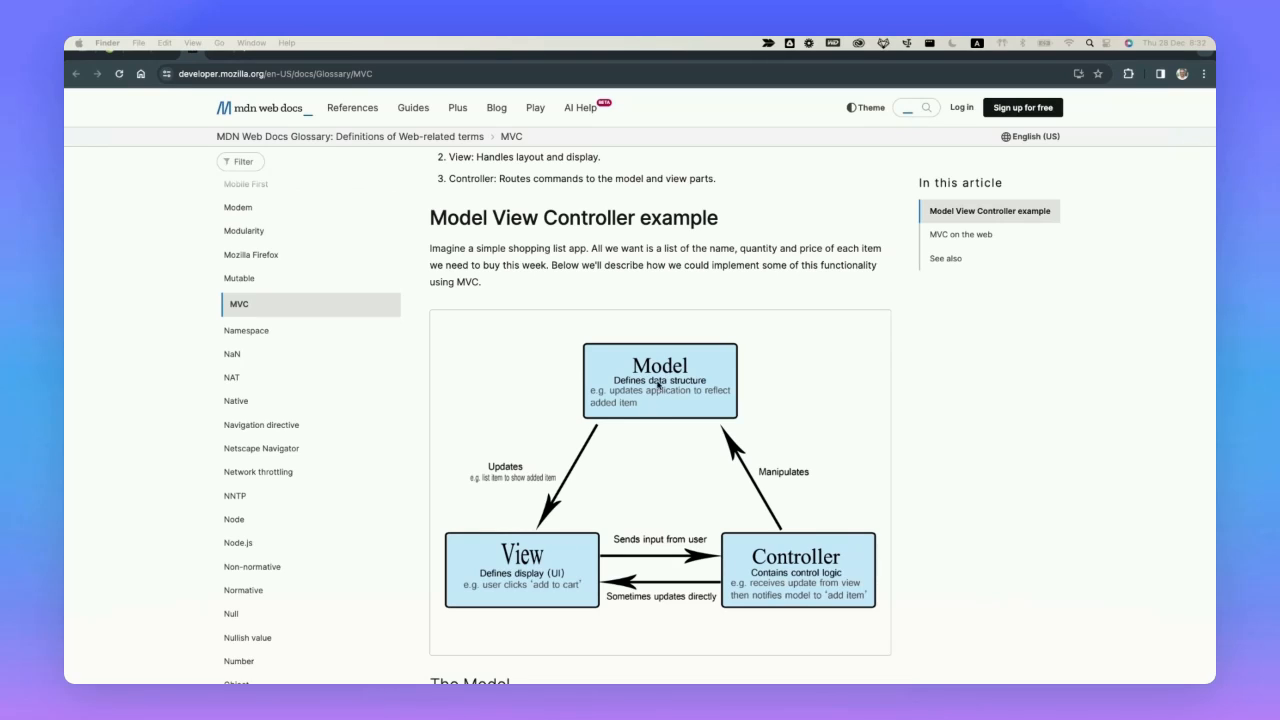
pyautogui.moveTo(875, 560)
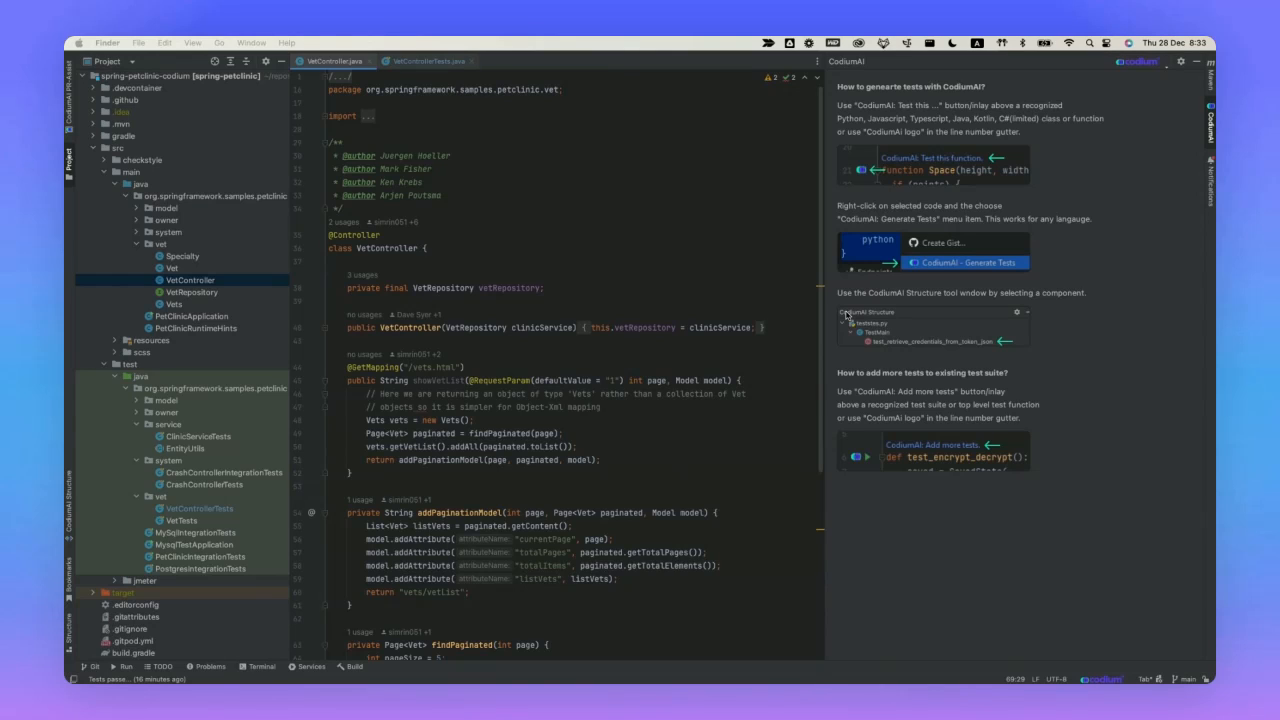
pyautogui.moveTo(604, 345)
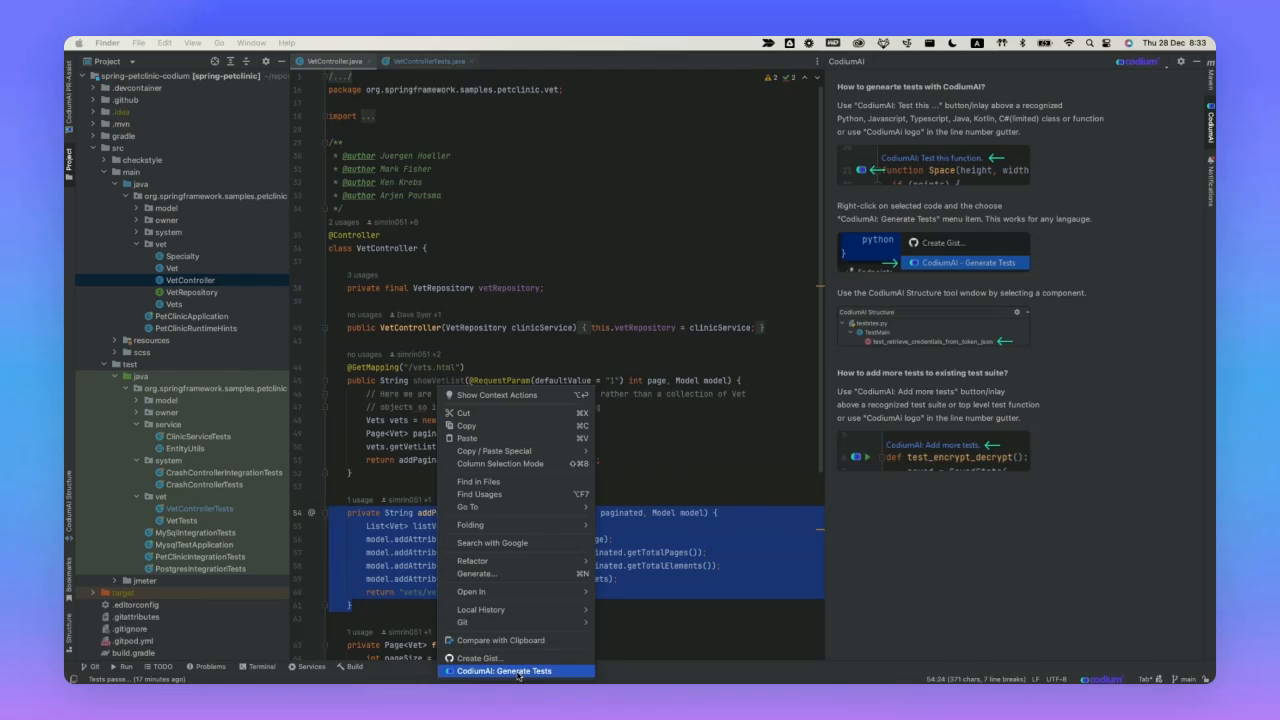
pyautogui.click(410, 327)
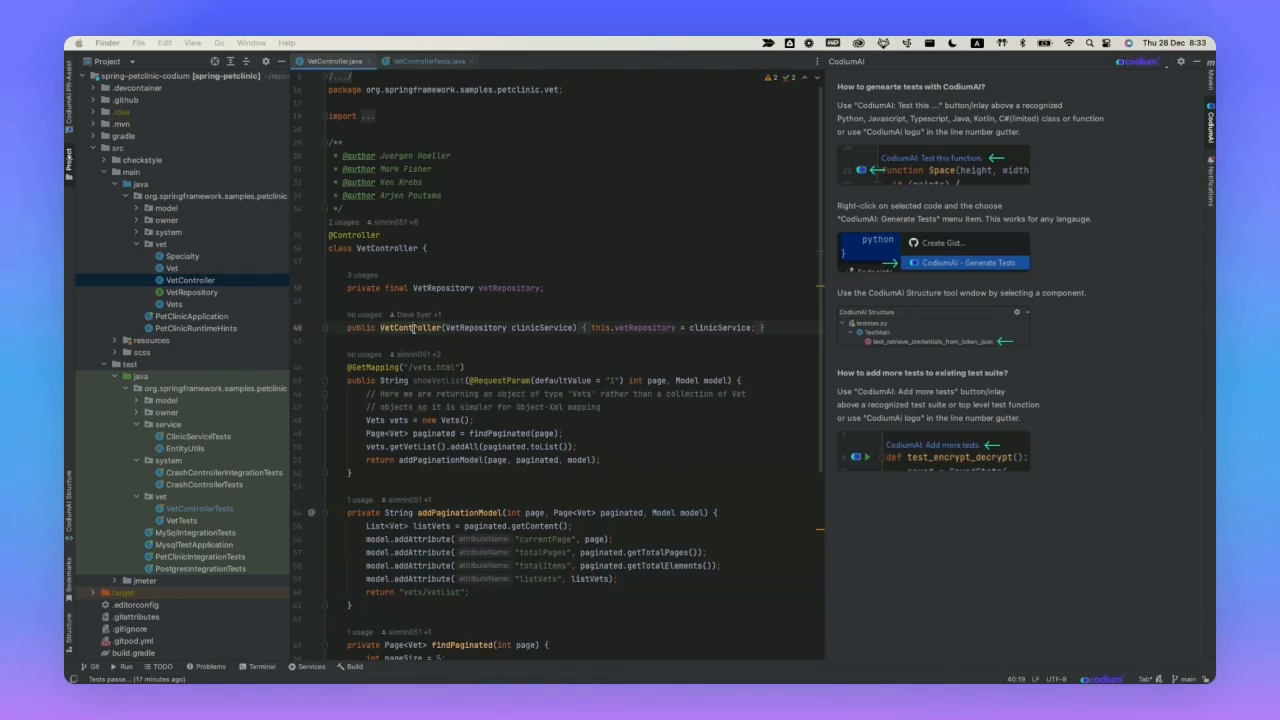
pyautogui.click(428, 61)
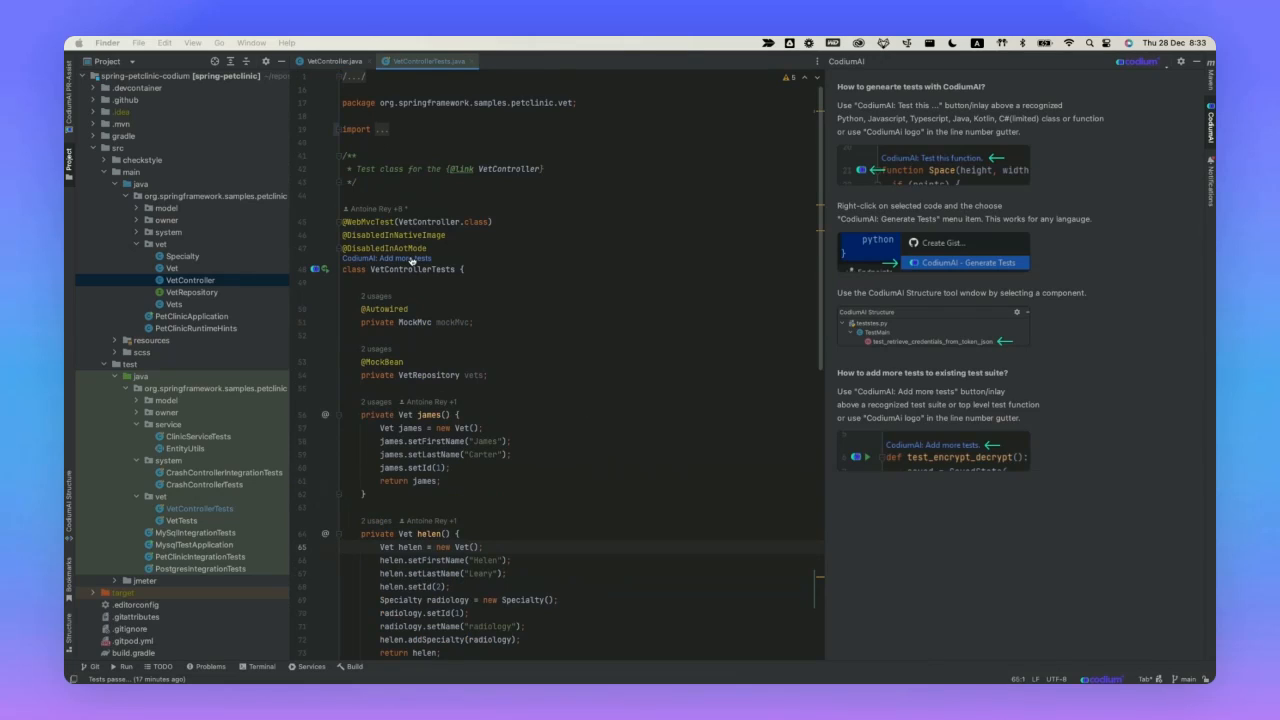
# Step: Run CodiumAI's 'Add more tests' on VetControllerTests to get pagination and invalid-ID suggestions
pyautogui.click(385, 258)
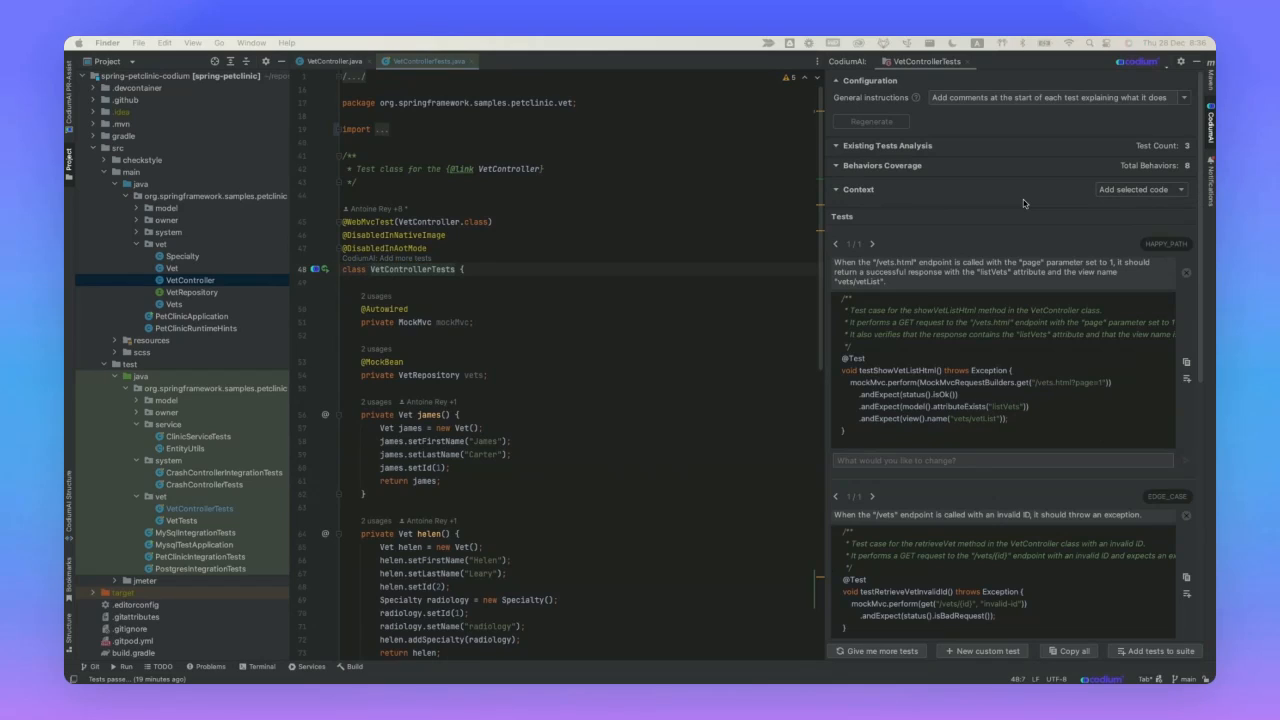
pyautogui.moveTo(848, 96)
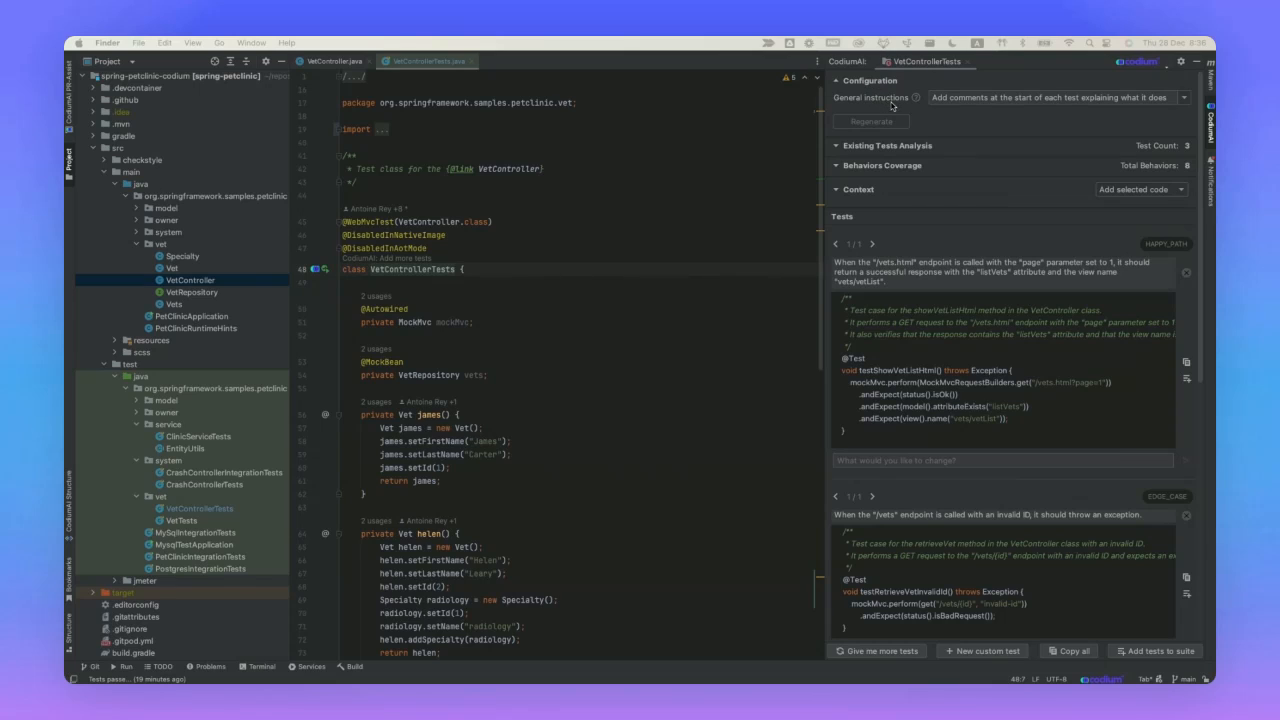
pyautogui.moveTo(988, 112)
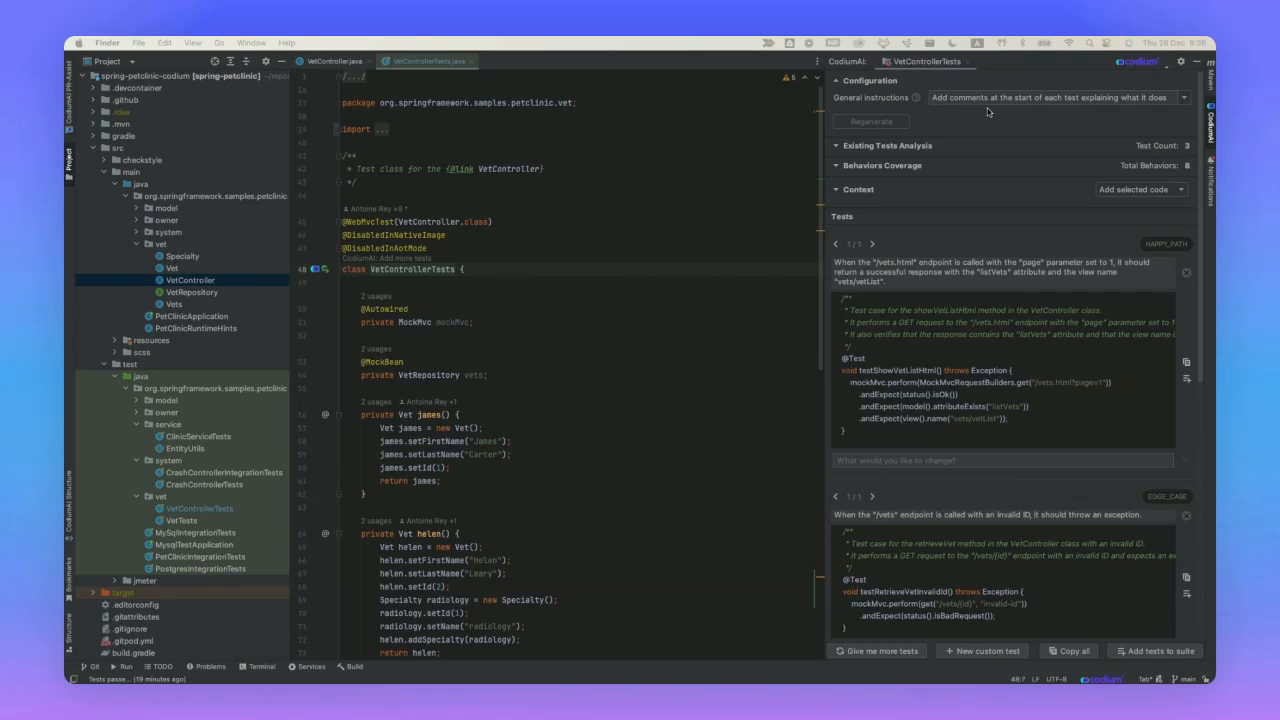
pyautogui.click(888, 145)
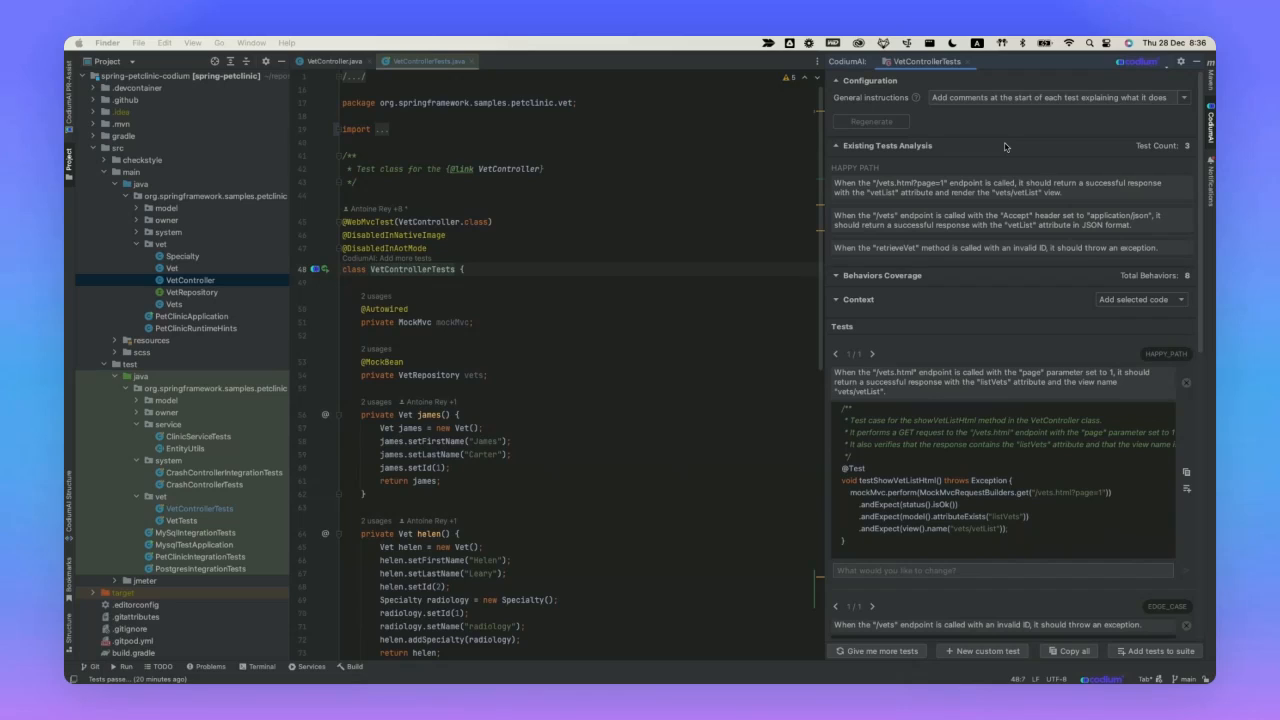
pyautogui.moveTo(1005, 147)
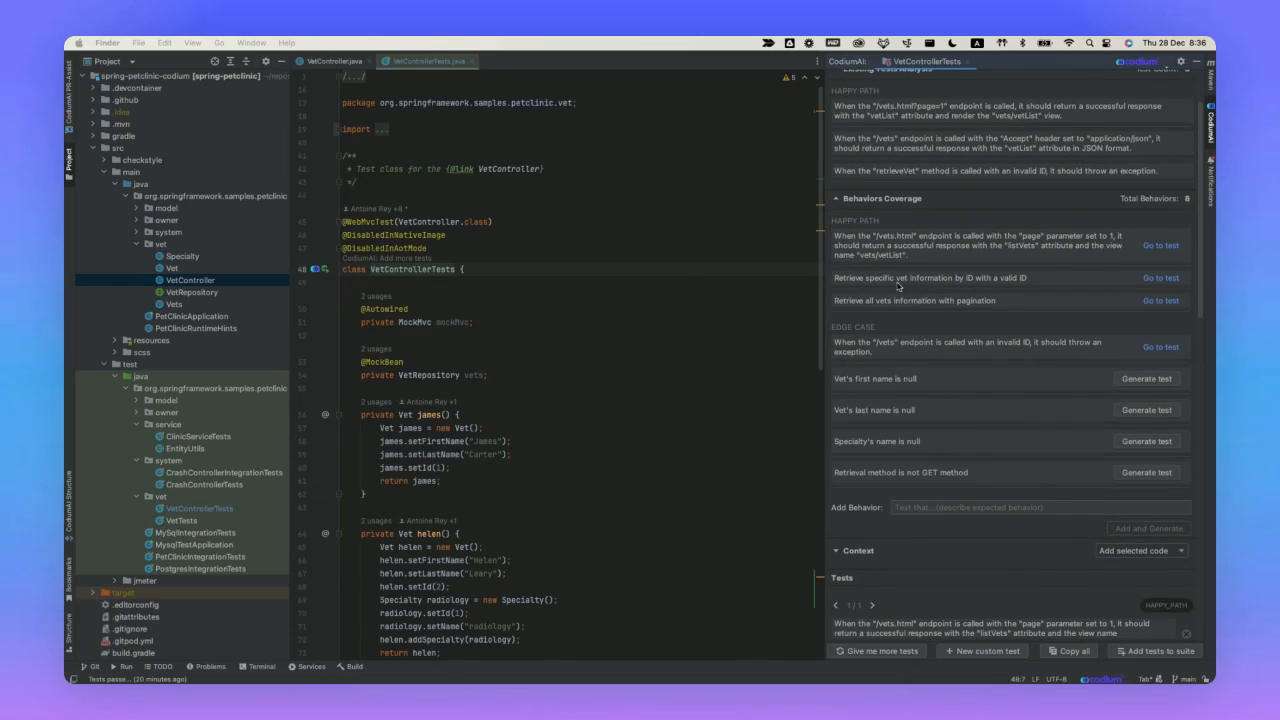
pyautogui.moveTo(1014, 500)
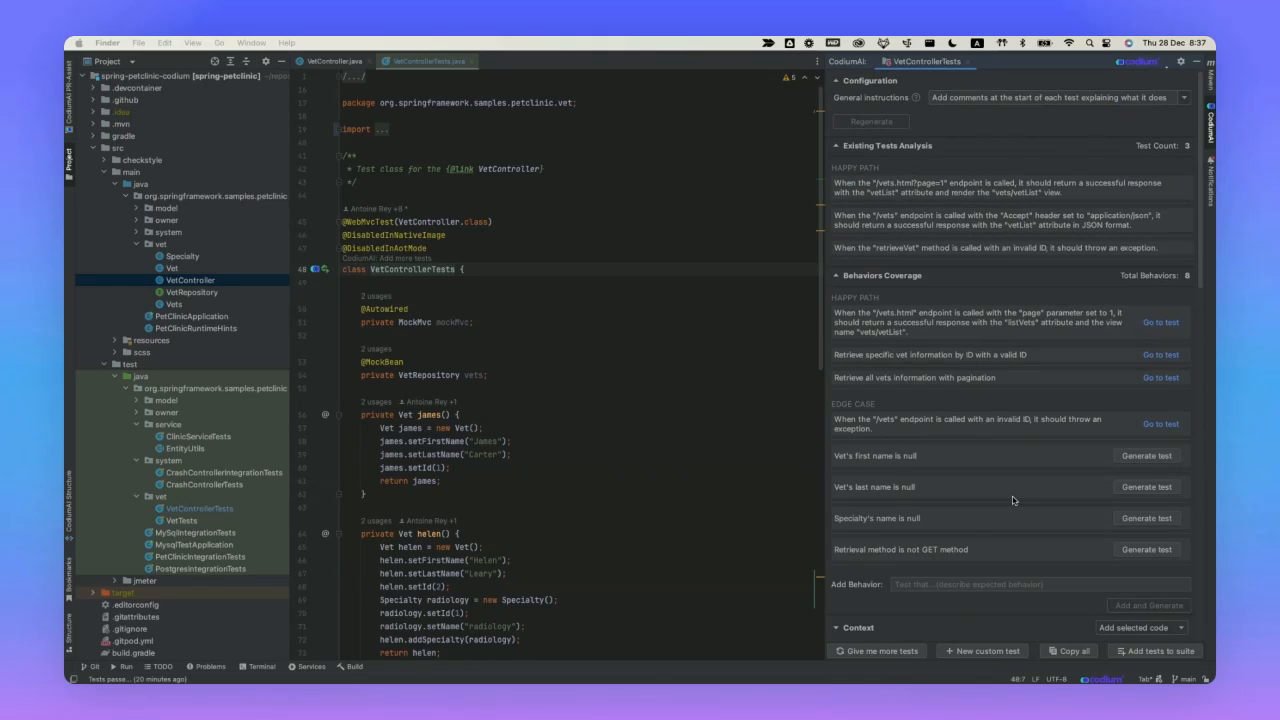
pyautogui.moveTo(1097, 416)
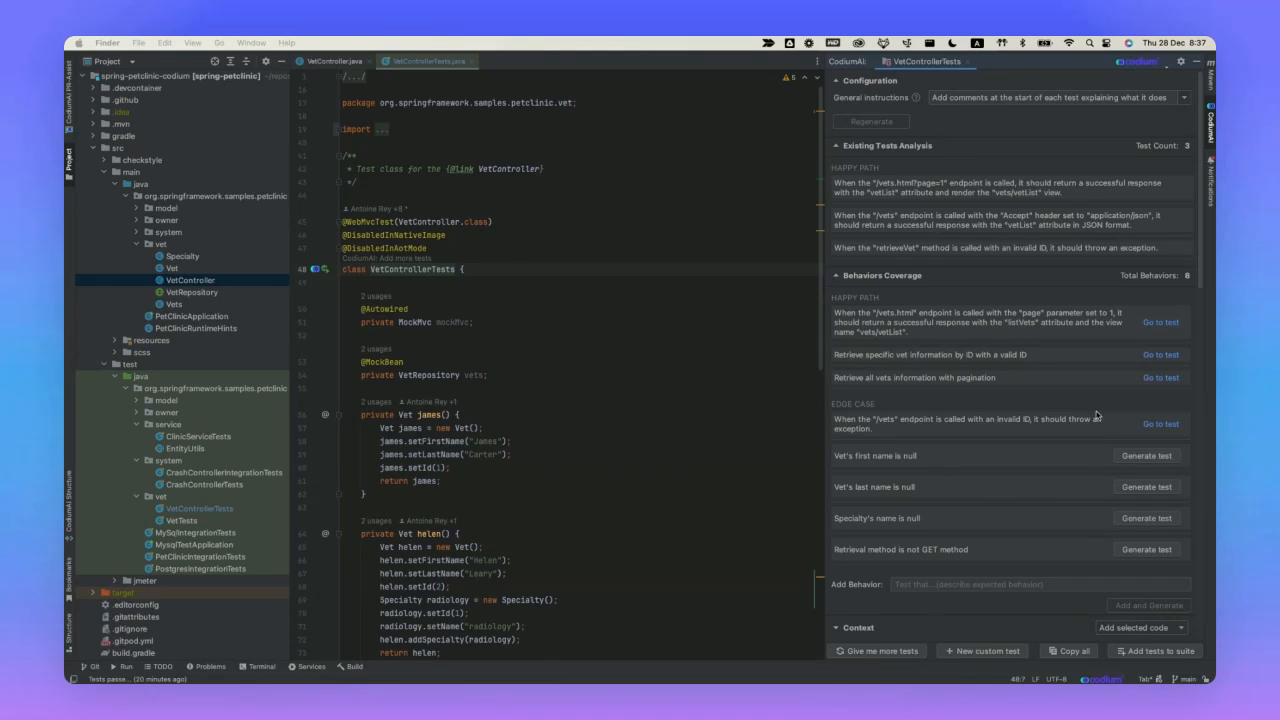
pyautogui.moveTo(938, 477)
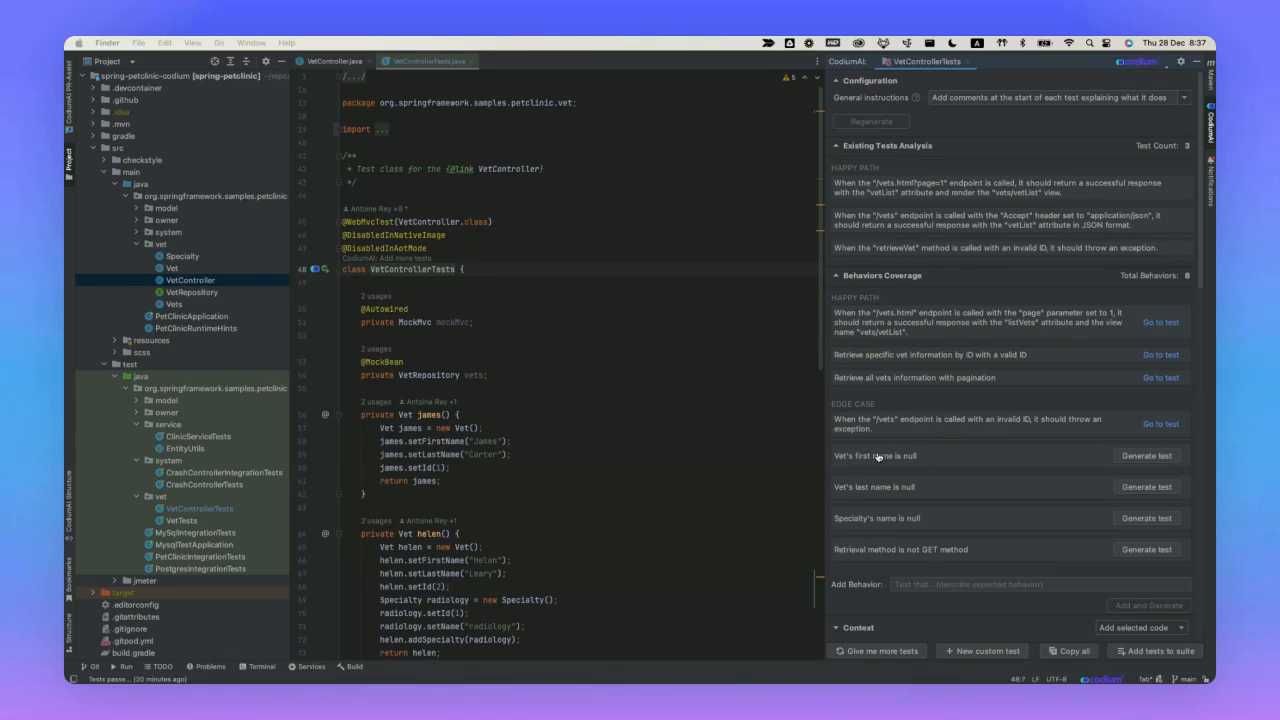
pyautogui.moveTo(974, 446)
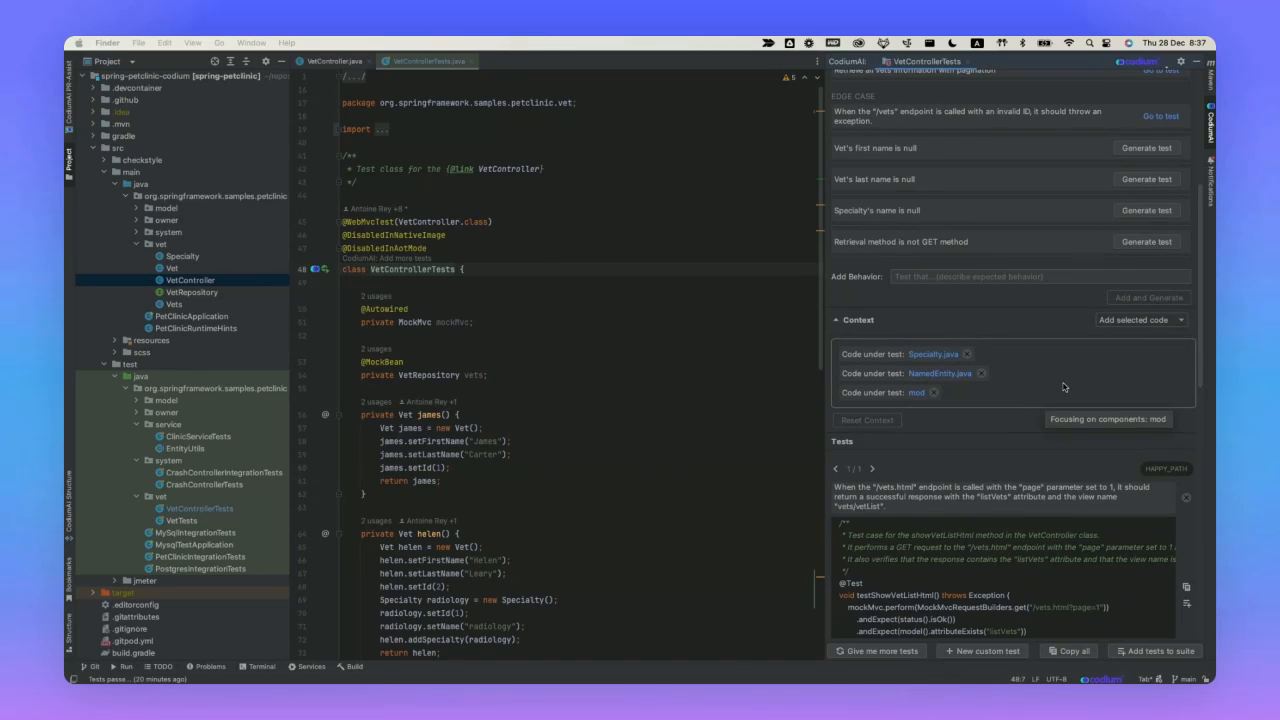
pyautogui.moveTo(940, 373)
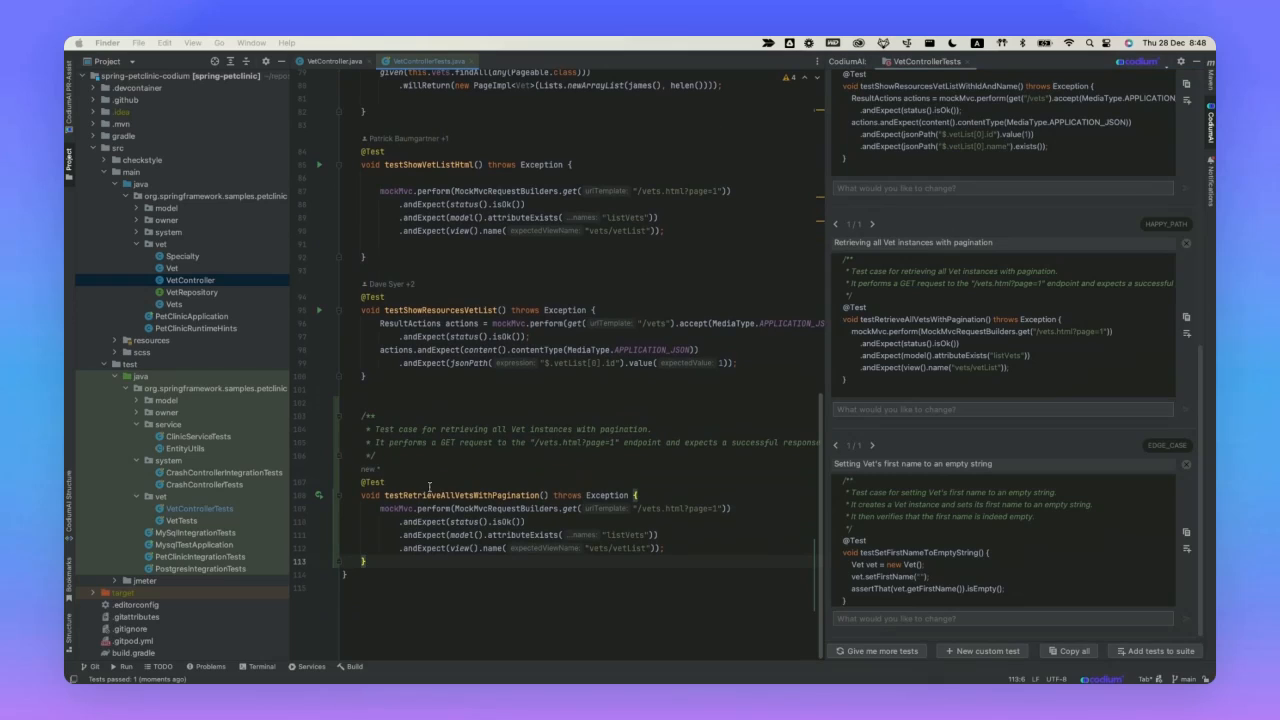
# Step: Add the suggested pagination and negative-ID tests to the VetControllerTests suite
pyautogui.click(319, 495)
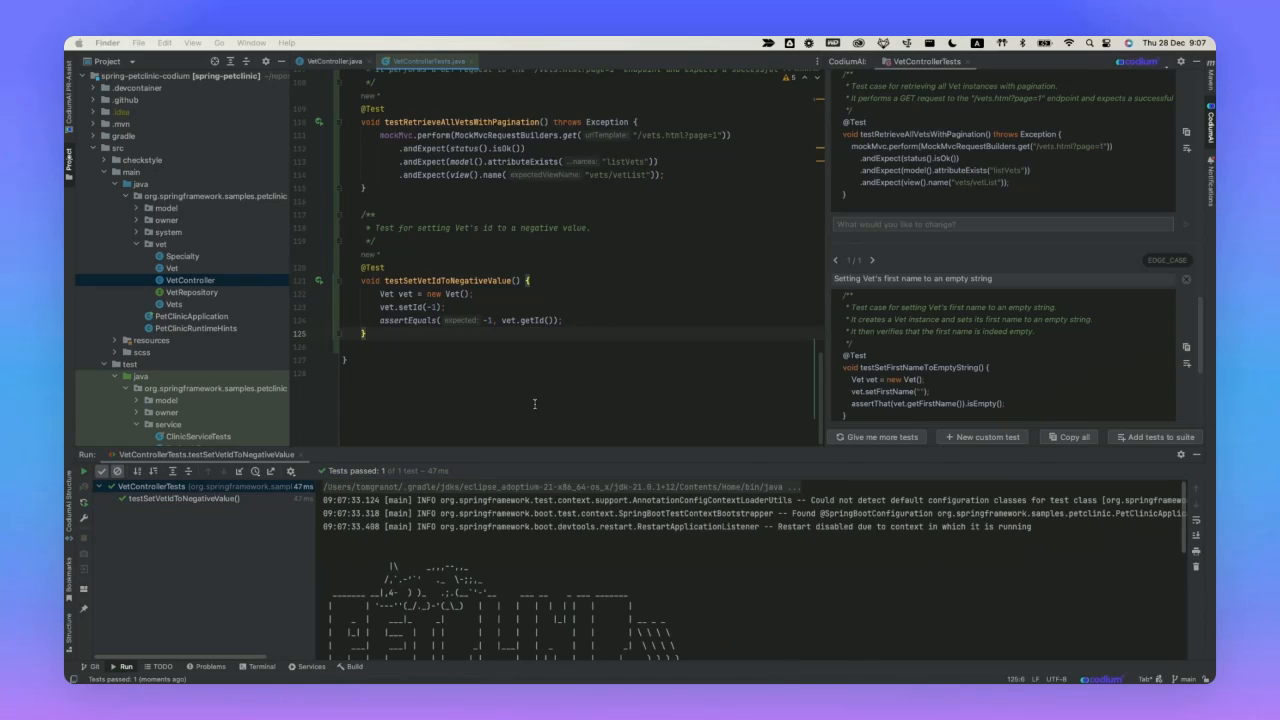
pyautogui.moveTo(546, 410)
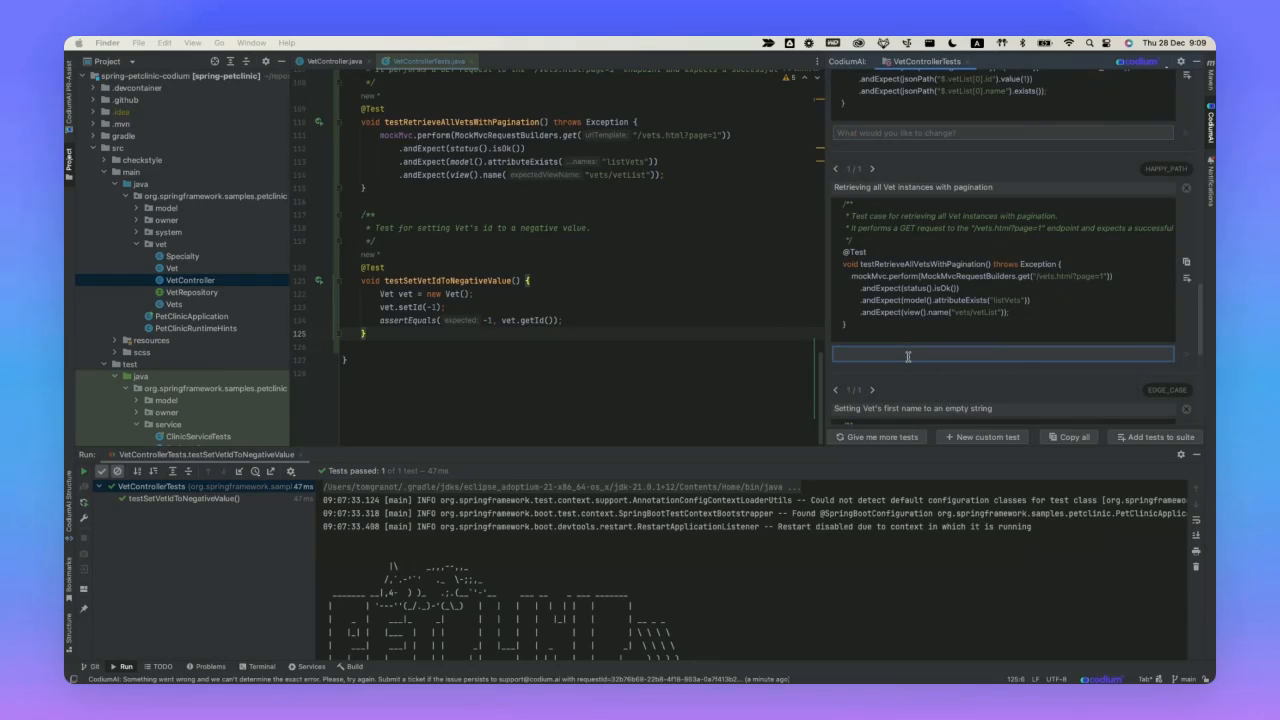
# Step: Enter a change request beginning 'Test more than' for the pagination test
pyautogui.write('Test more than')
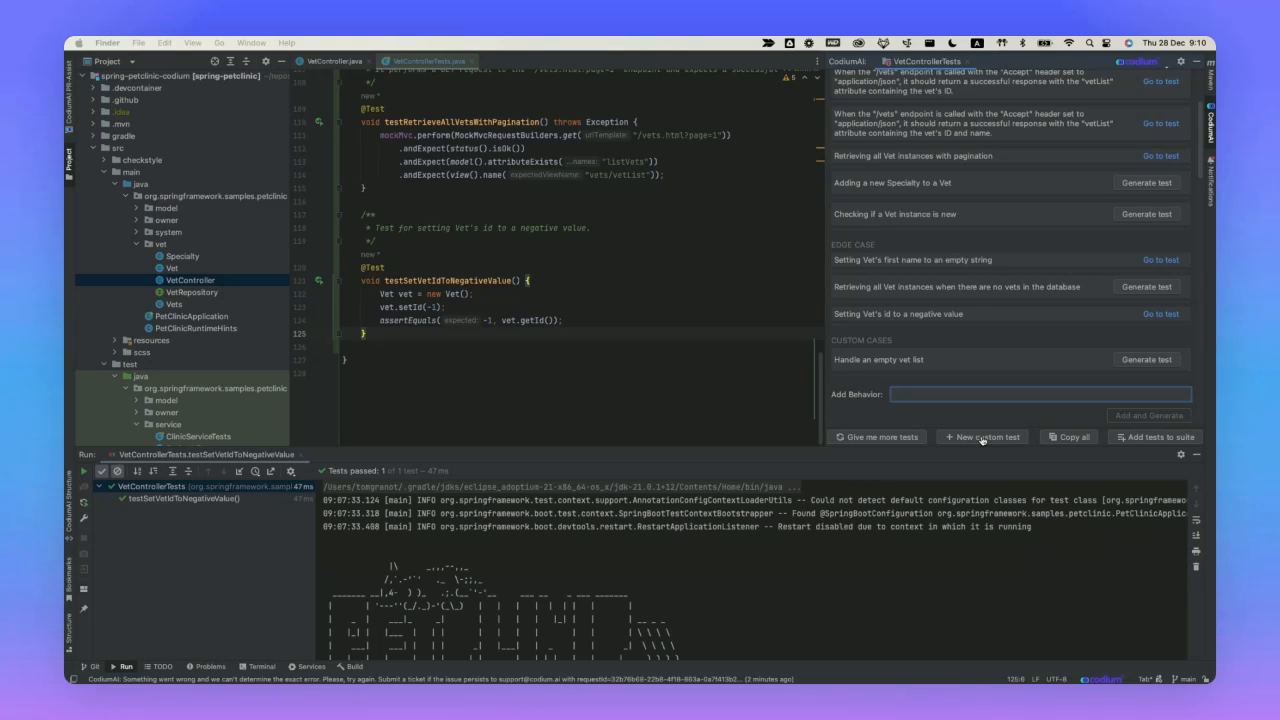
# Step: Add the custom behavior 'Try to test a large list of records' and view its generated test
pyautogui.write('Tr')
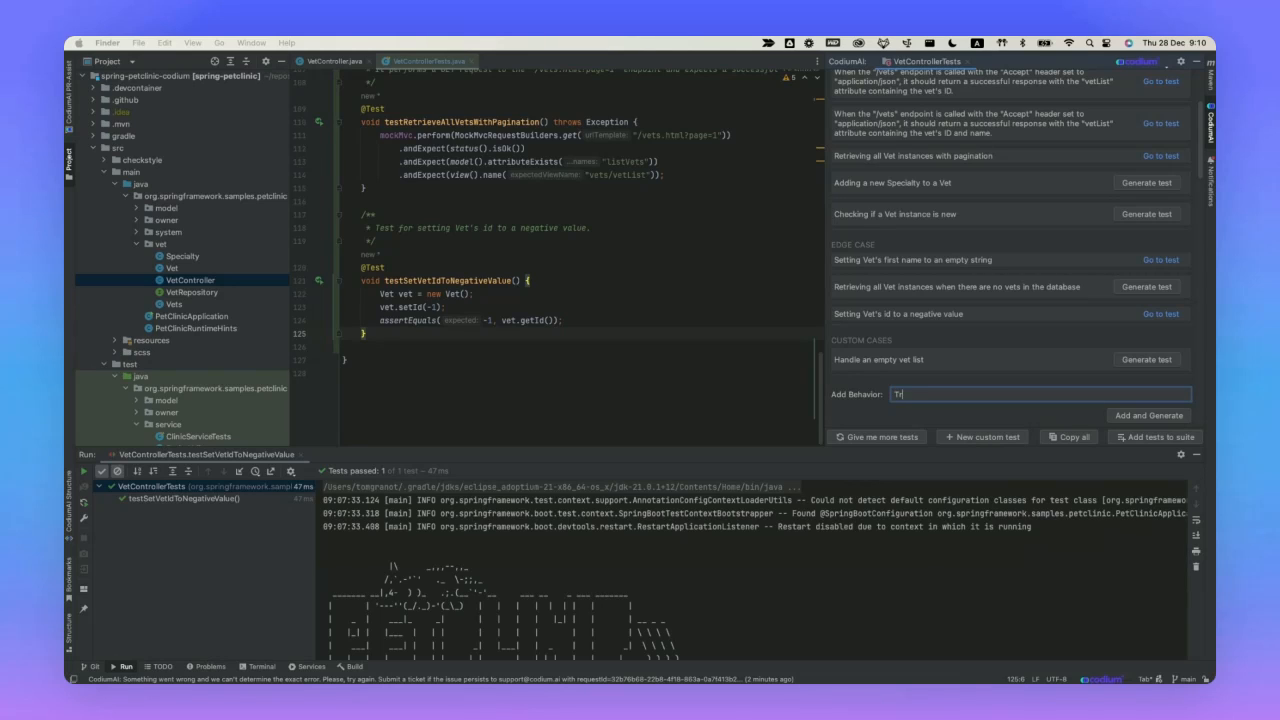
pyautogui.write('ry to test a')
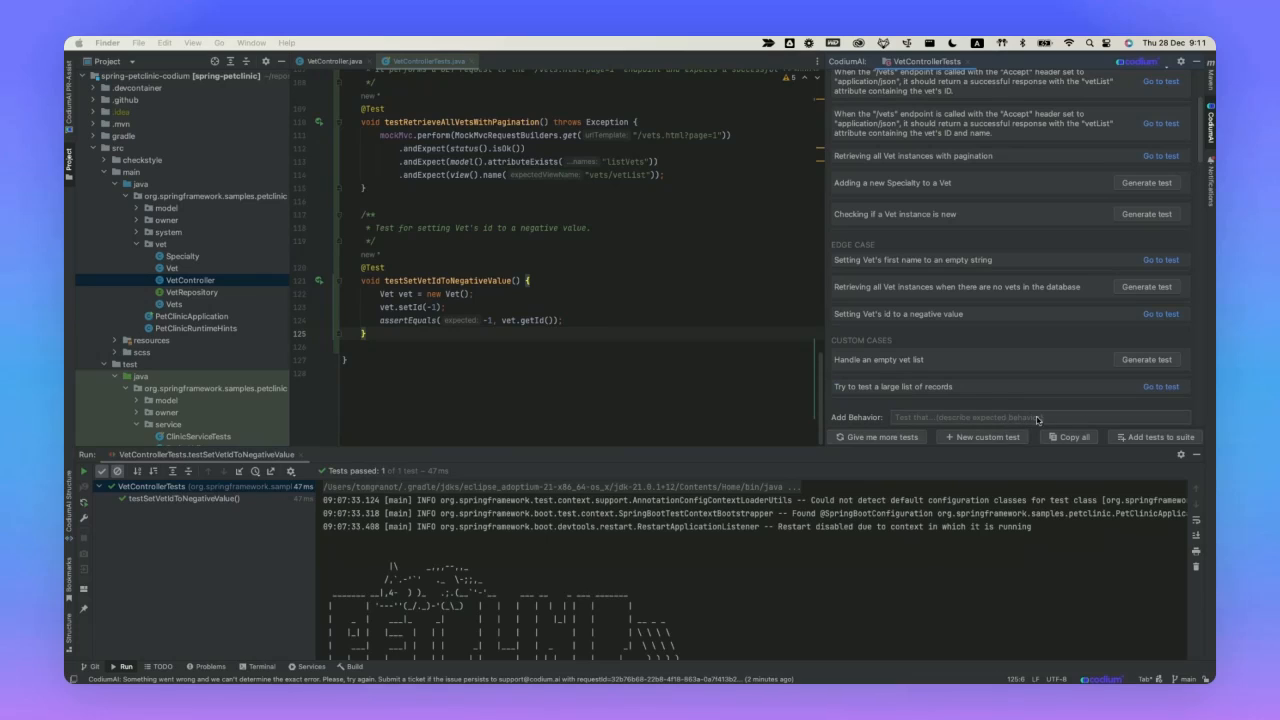
pyautogui.click(1160, 386)
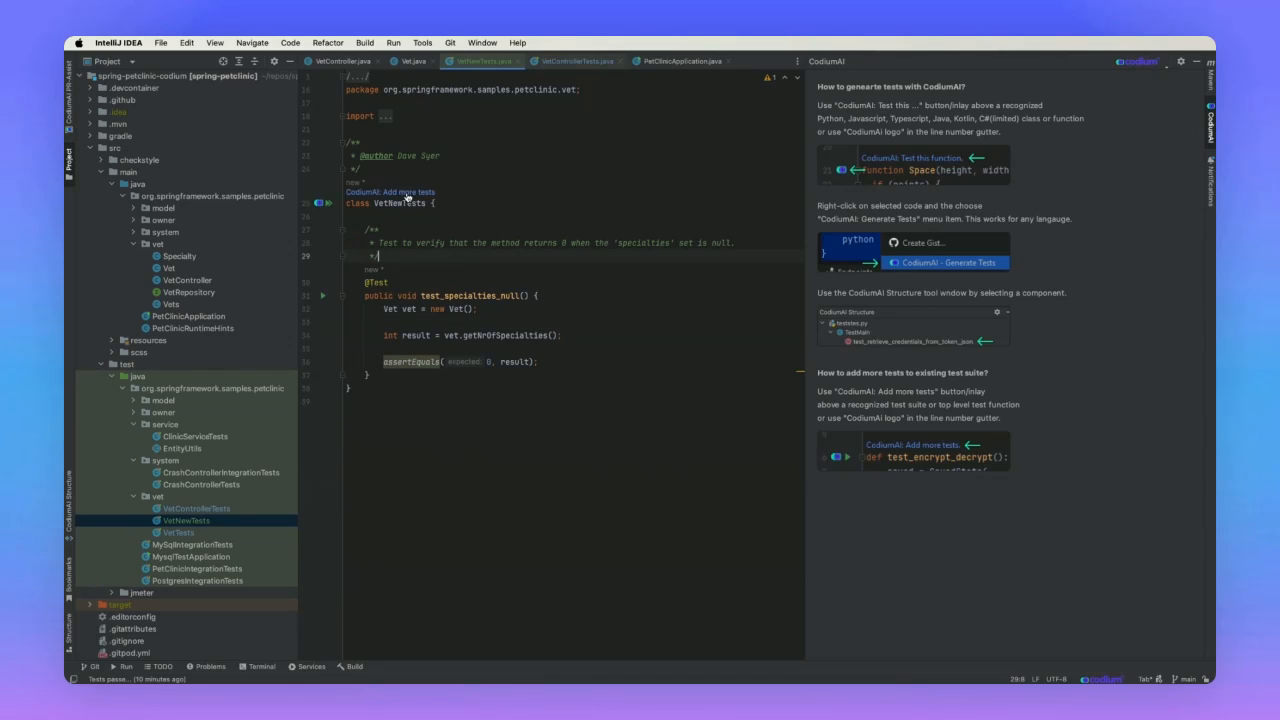
# Step: Run CodiumAI analysis on the VetNewTests suite and browse the resulting panel
pyautogui.click(390, 191)
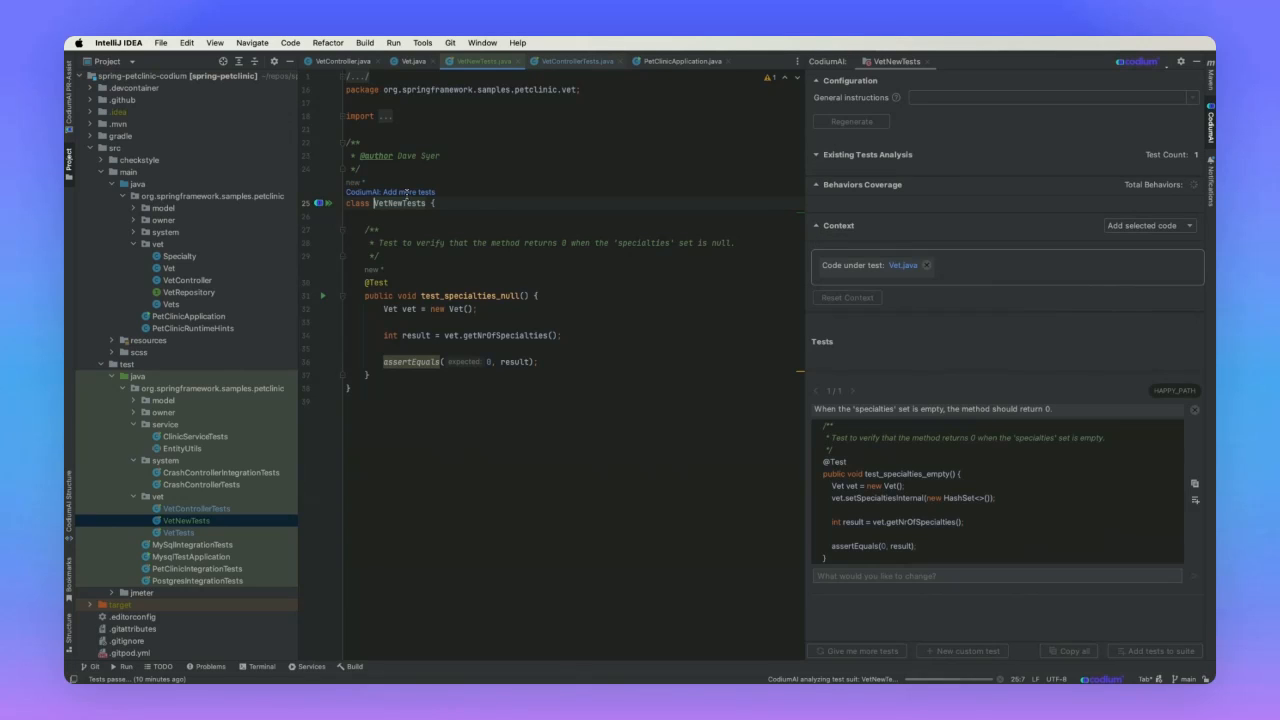
pyautogui.click(861, 164)
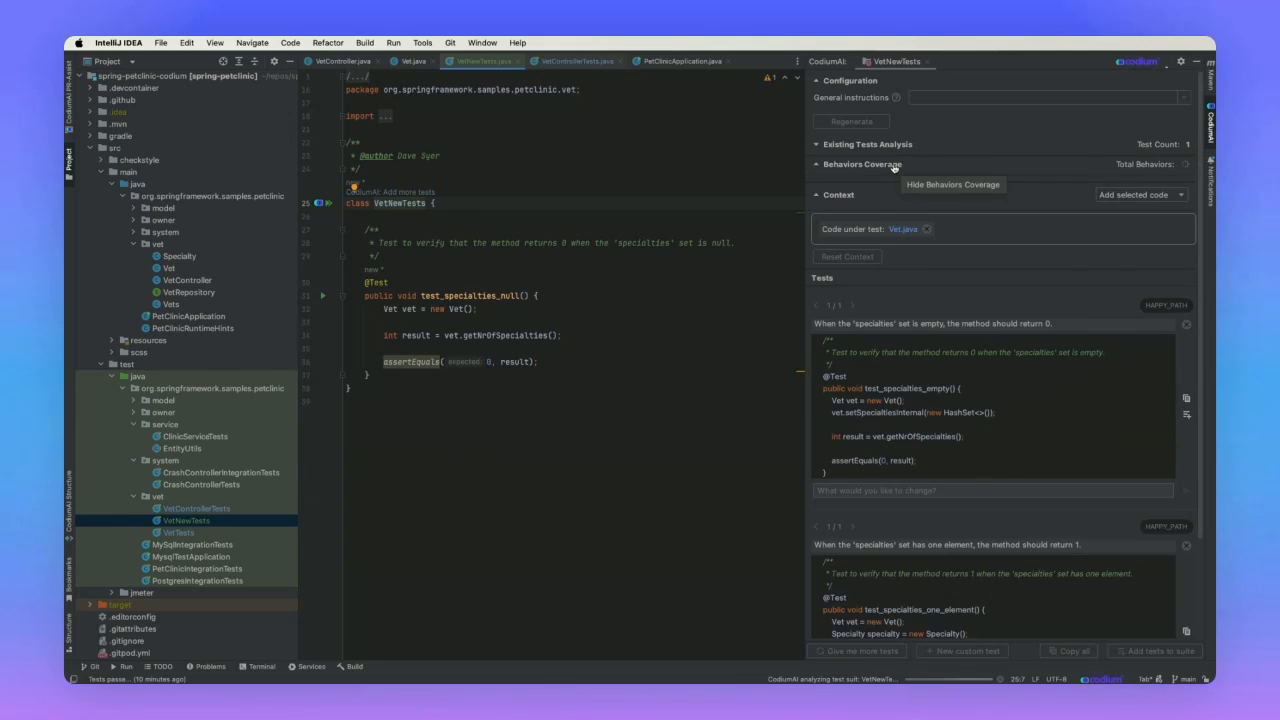
pyautogui.click(862, 164)
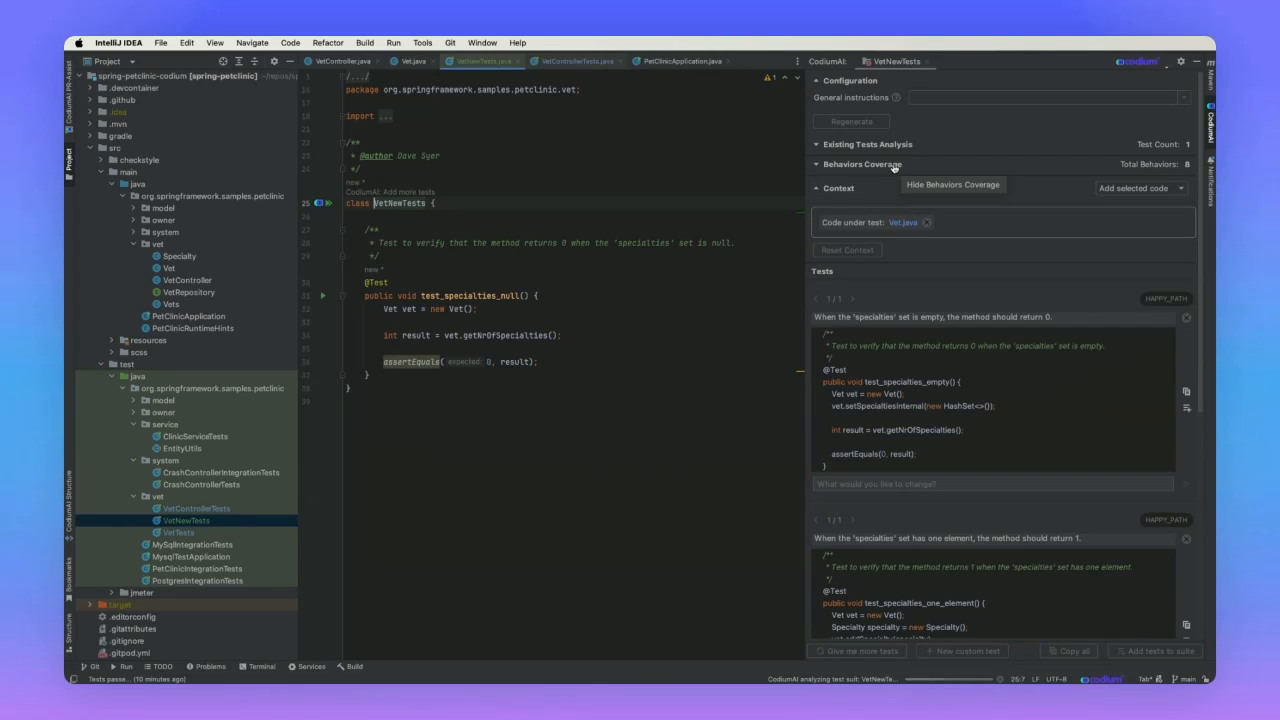
pyautogui.click(860, 164)
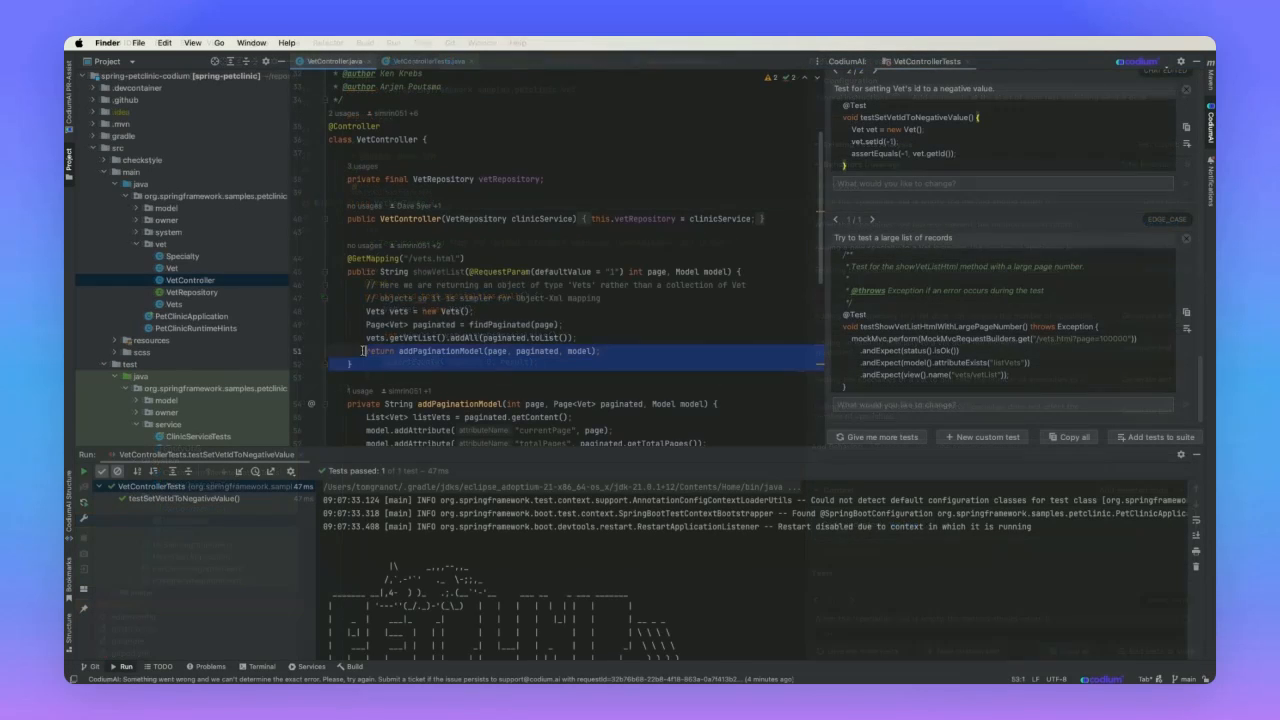
# Step: Bring up actions on the showVetList code, then return to VetControllerTests.java
pyautogui.rightClick(420, 280)
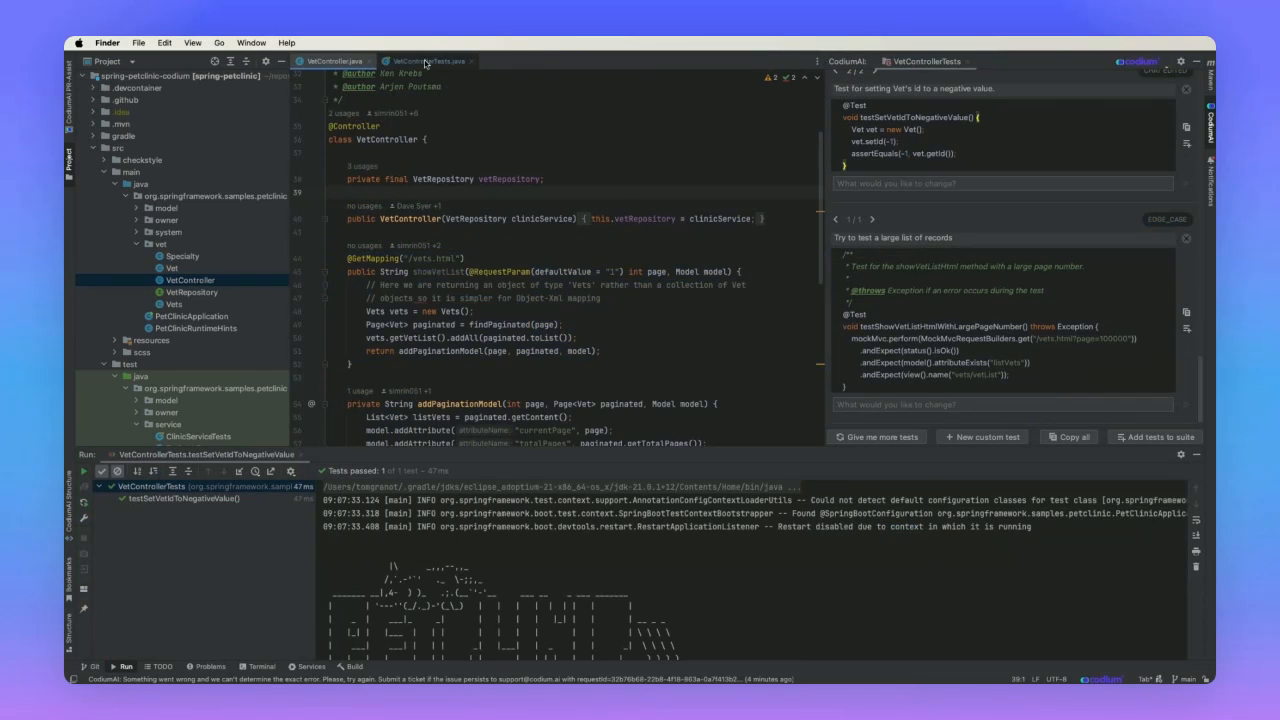
pyautogui.click(428, 61)
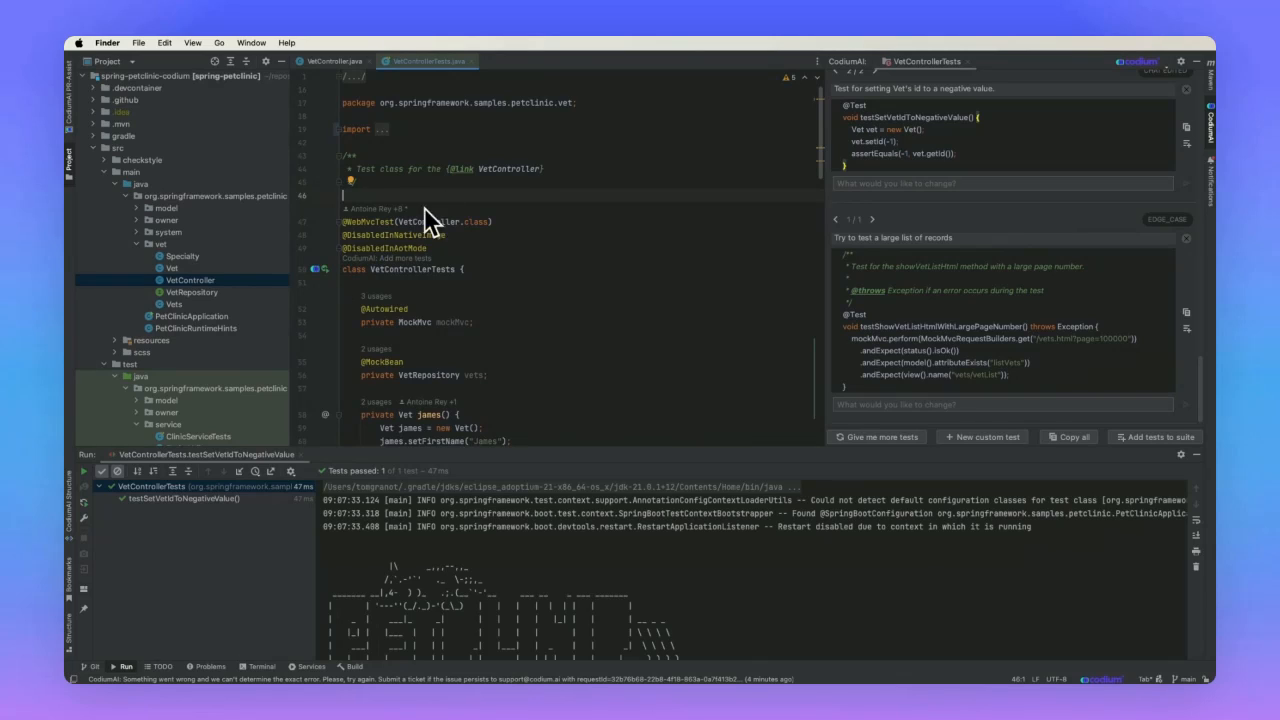